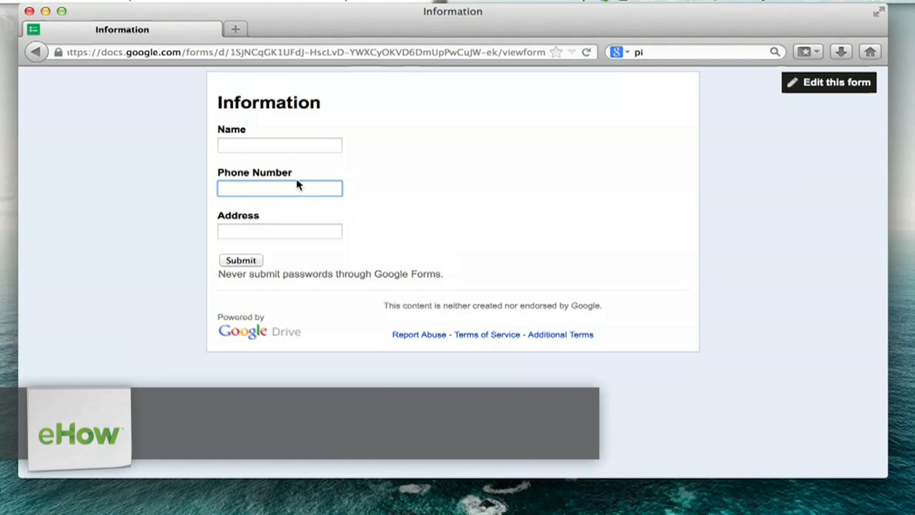
Step: Pick 'Zaphod Beeblebrox' from the Name field's saved entries and move into Phone Number
left_click(279, 146)
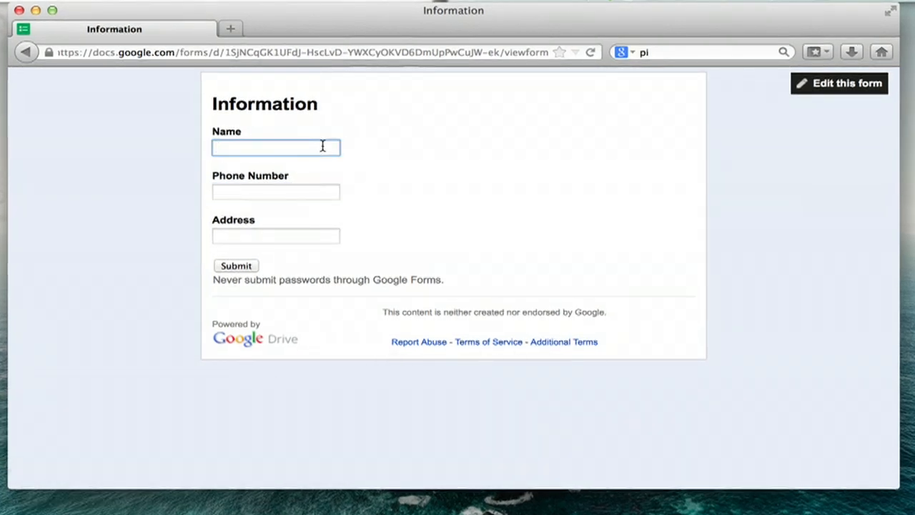
left_click(275, 147)
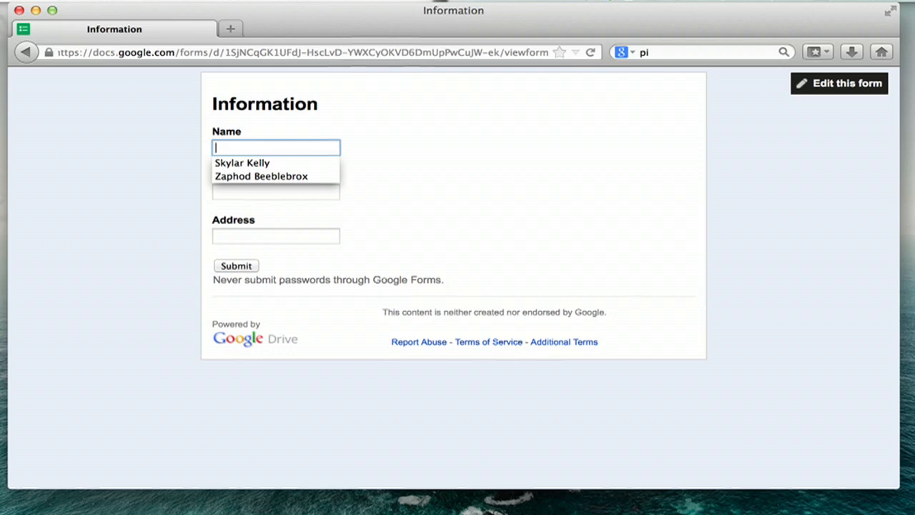
mouse_move(260, 175)
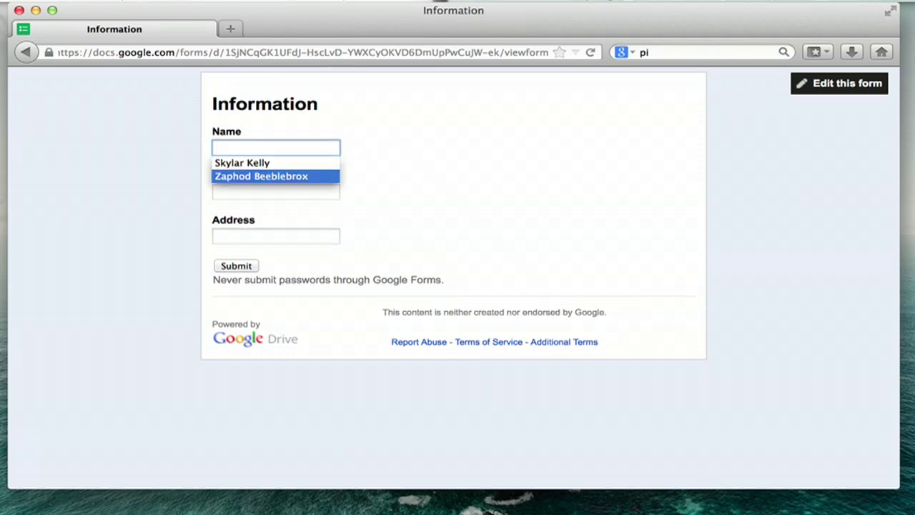
left_click(260, 176)
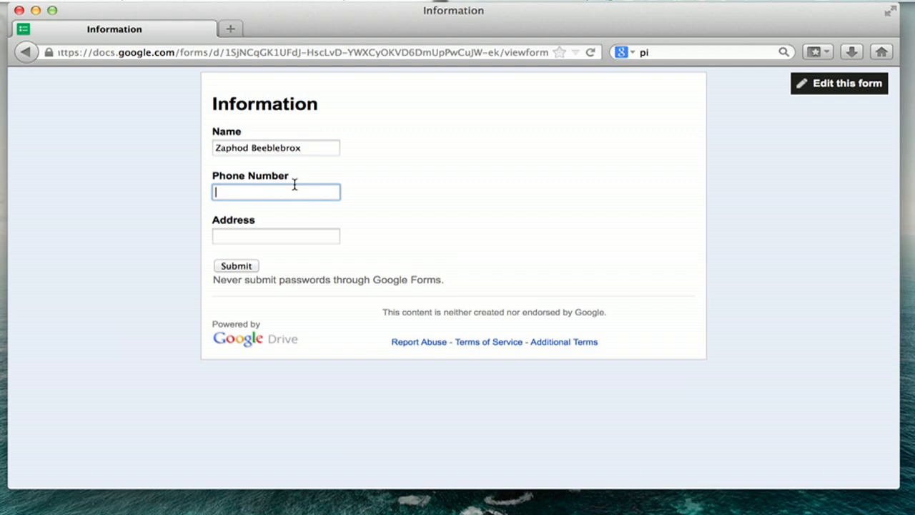
left_click(276, 147)
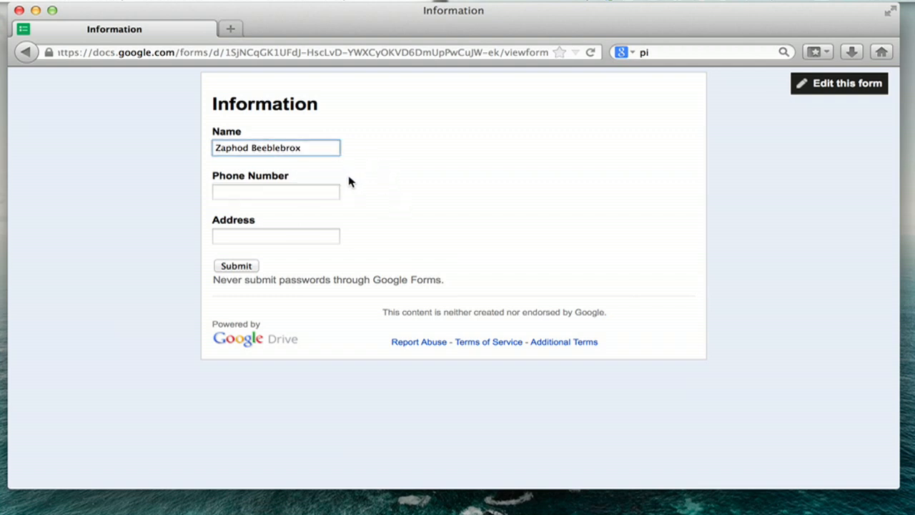
left_click(276, 192)
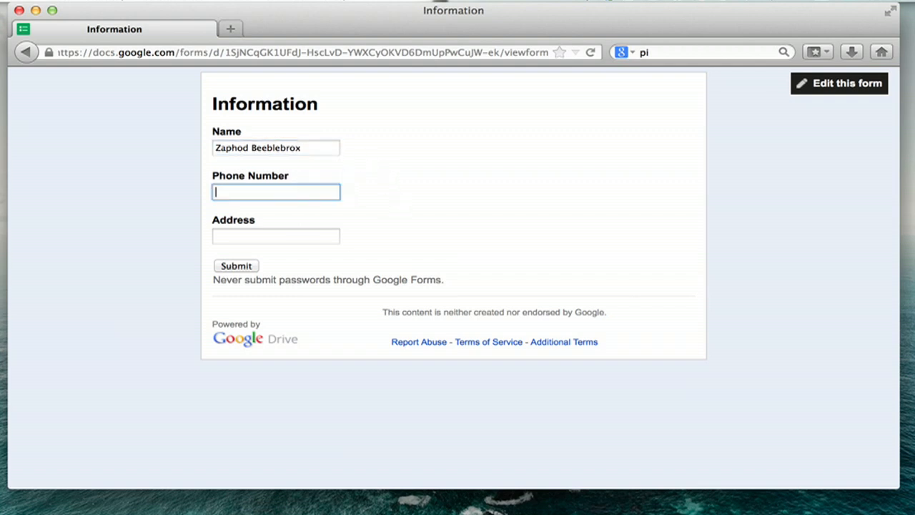
left_click(276, 192)
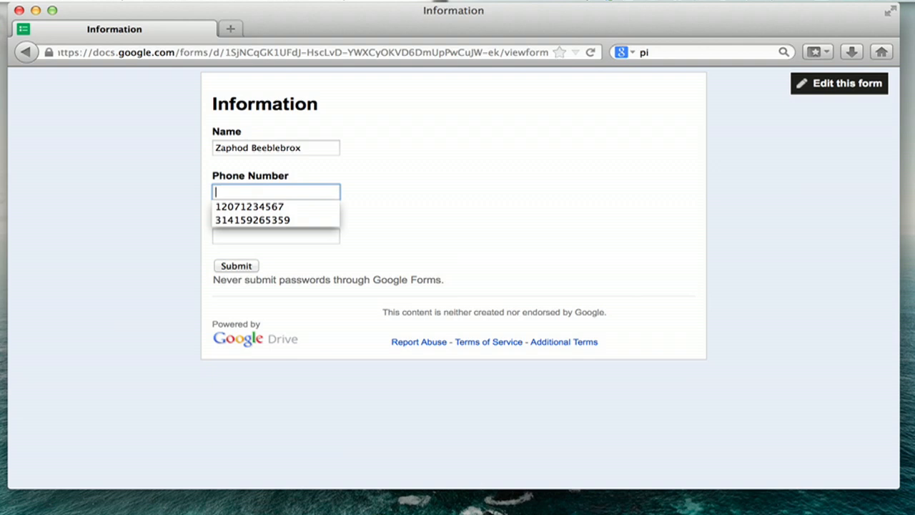
mouse_move(276, 220)
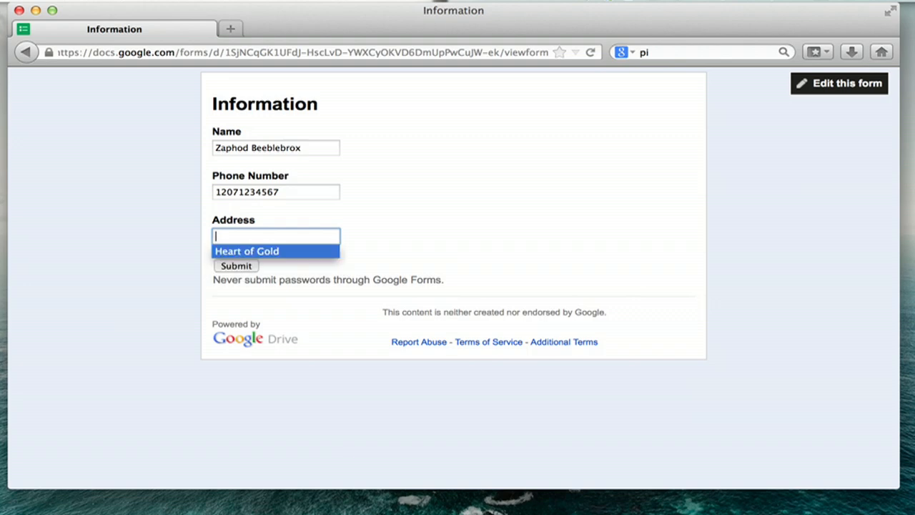
left_click(274, 147)
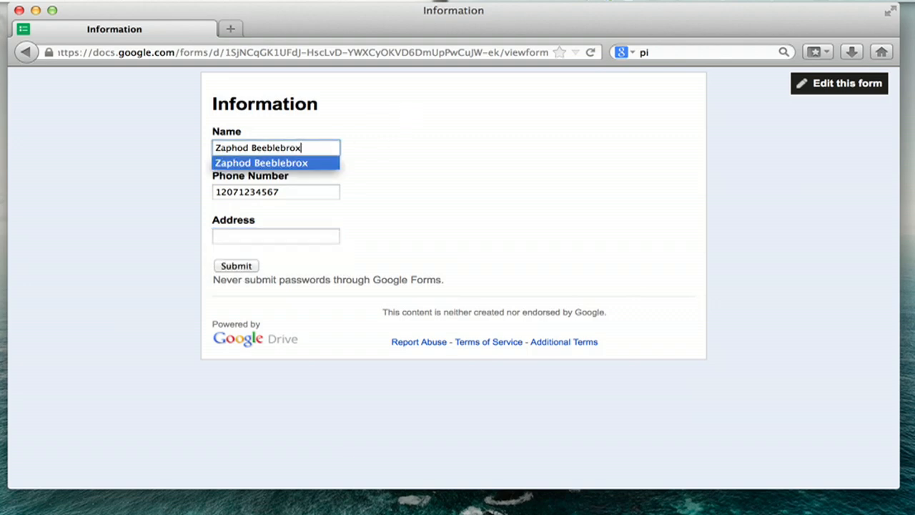
left_click(66, 5)
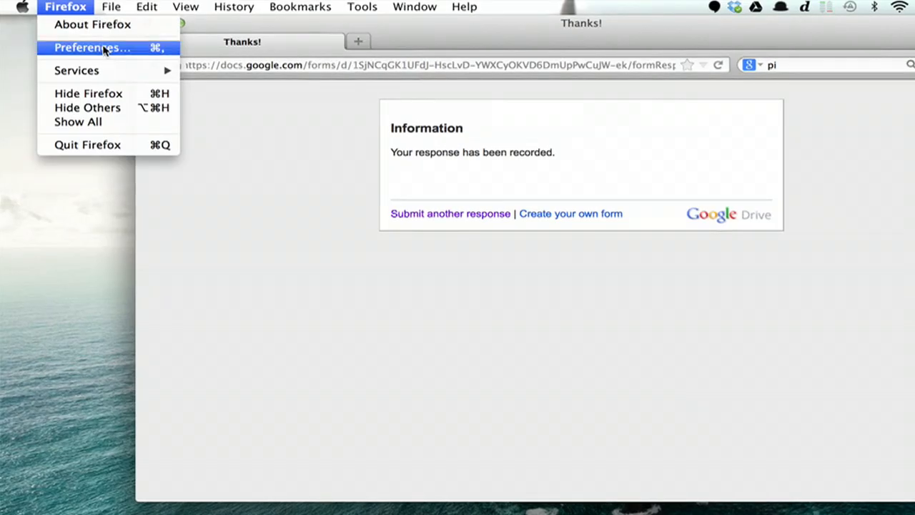
Step: In Privacy preferences, set history to 'Use custom settings' and uncheck 'Remember search and form history'
left_click(91, 47)
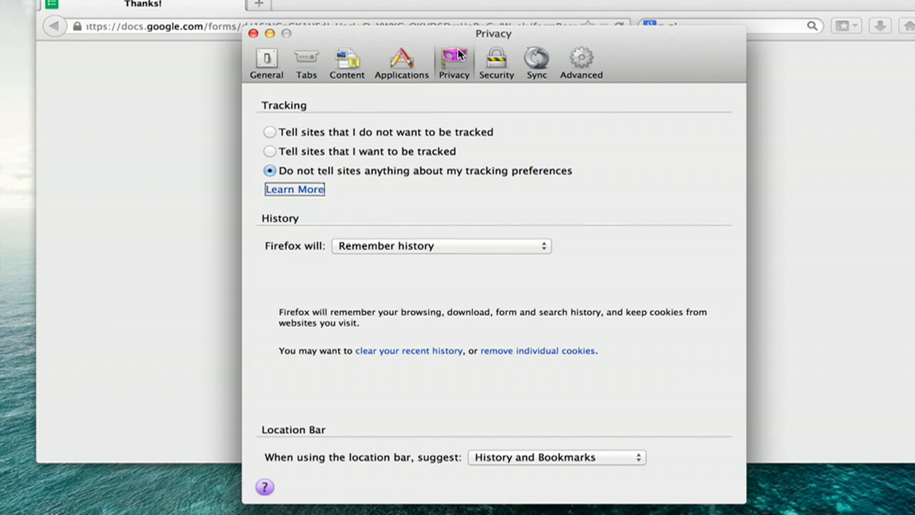
mouse_move(460, 244)
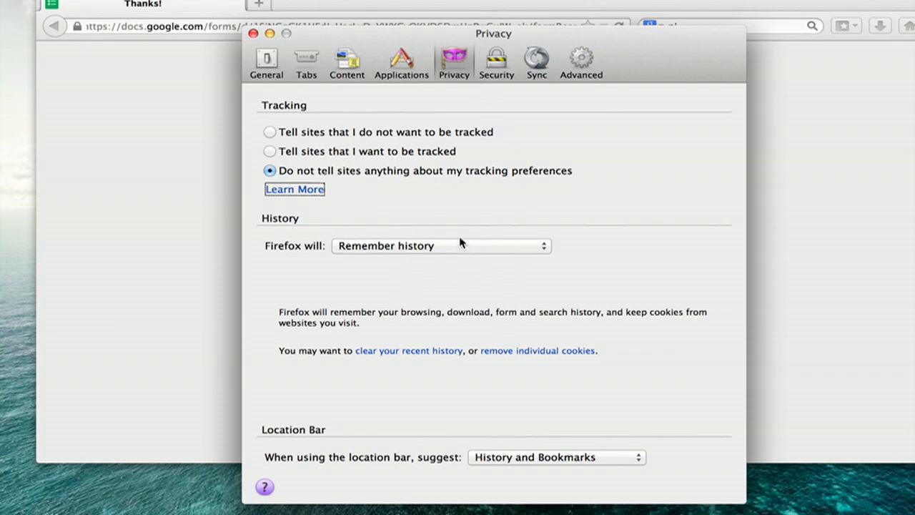
left_click(440, 246)
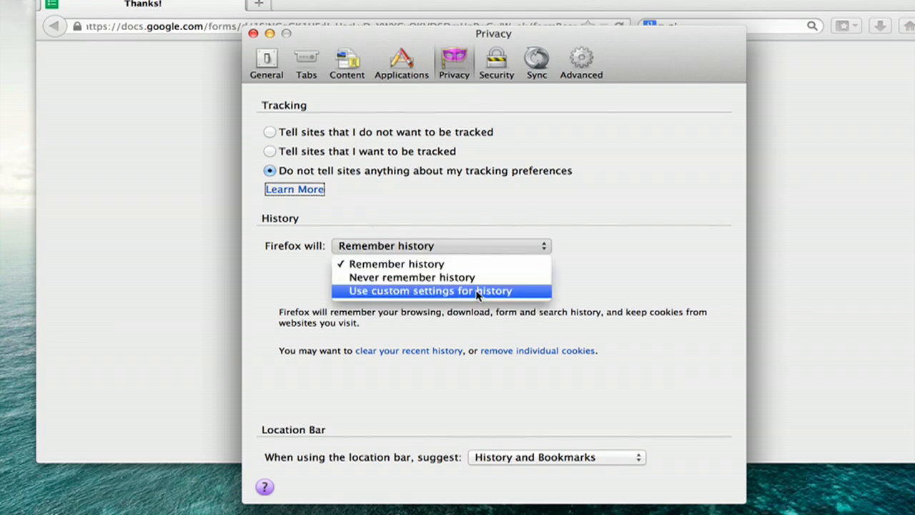
left_click(396, 263)
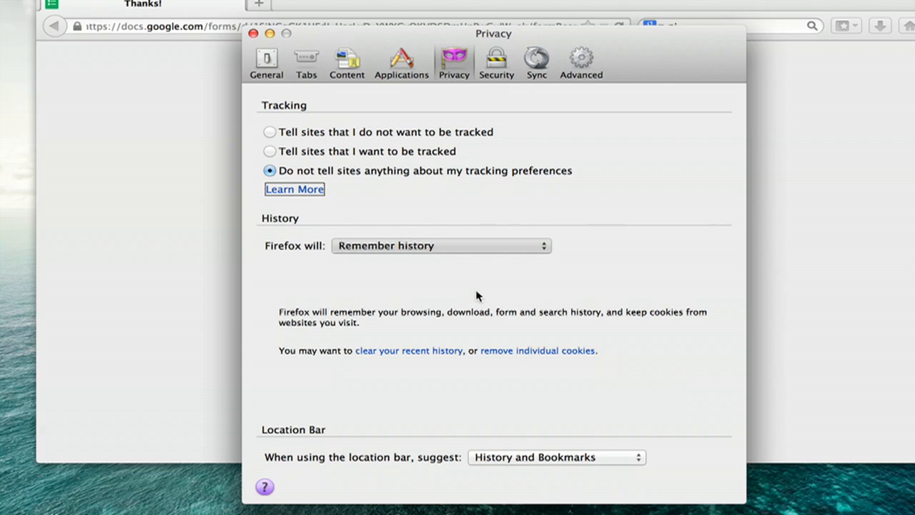
left_click(440, 246)
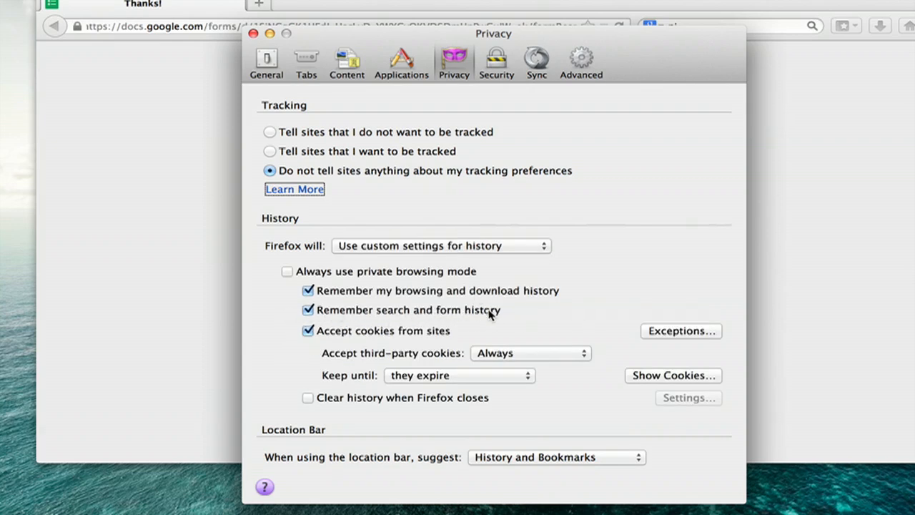
left_click(308, 309)
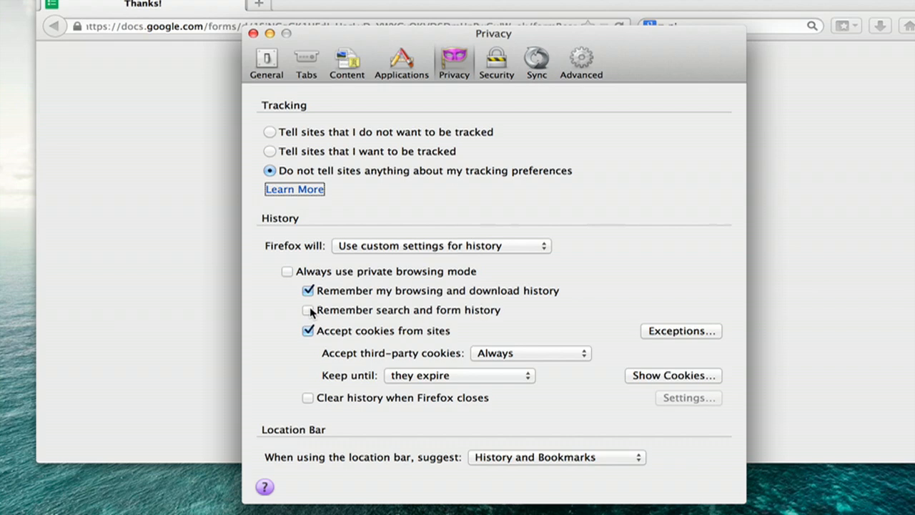